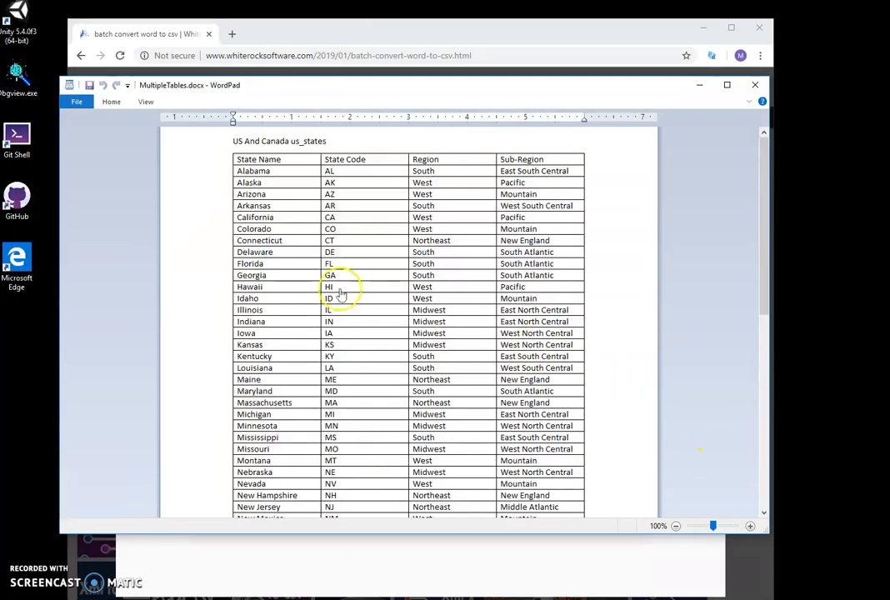
Close the WordPad tables document without saving and download the 2.1 MB Word to Csv setup zip.
scroll(down, 3)
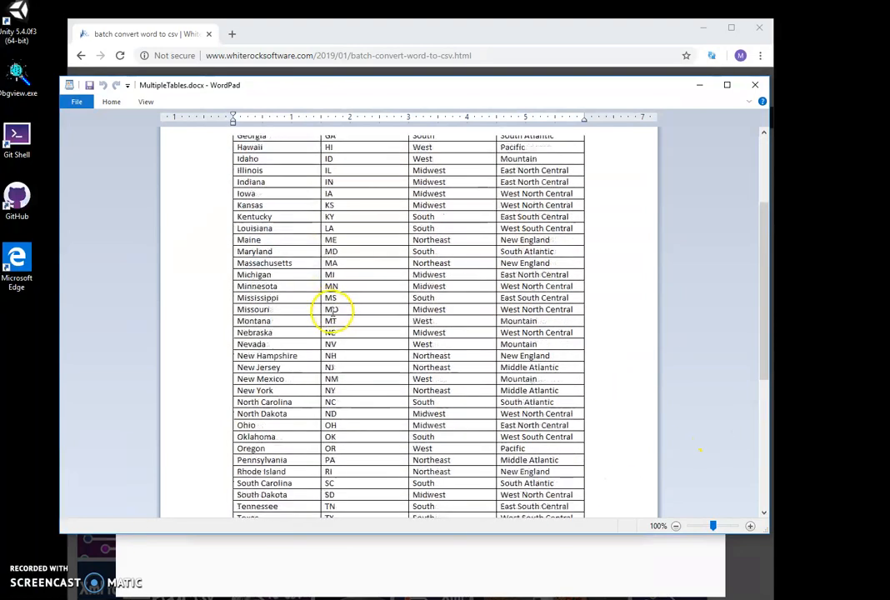
scroll(down, 3)
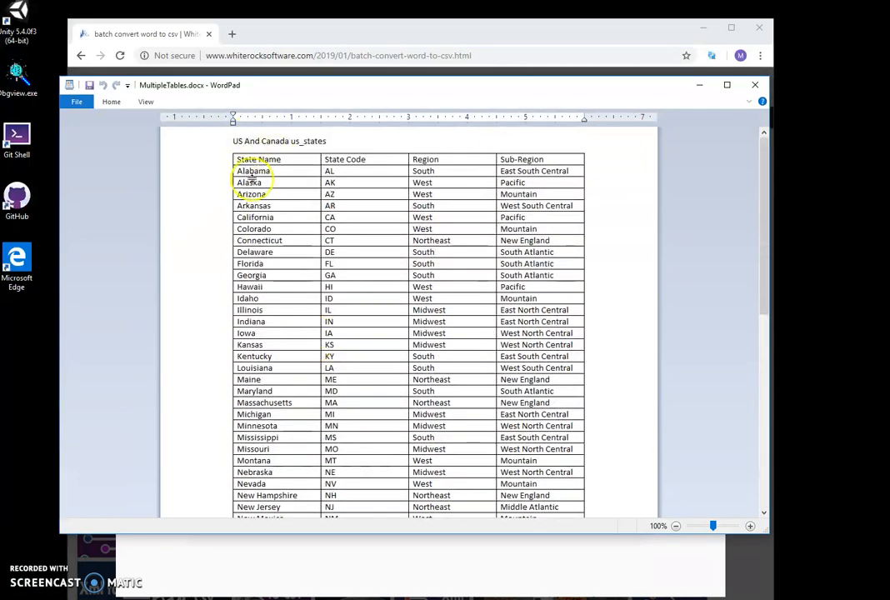
scroll(down, 3)
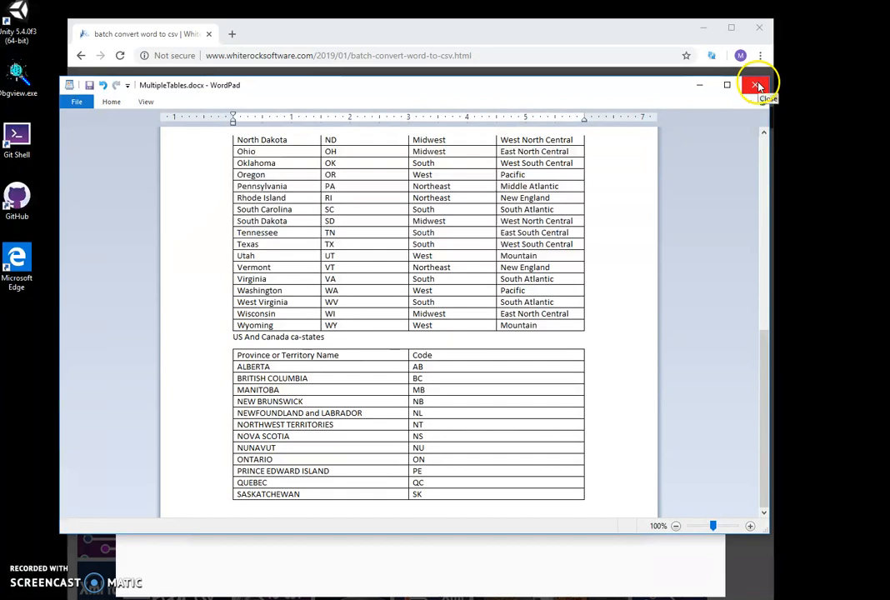
click(757, 85)
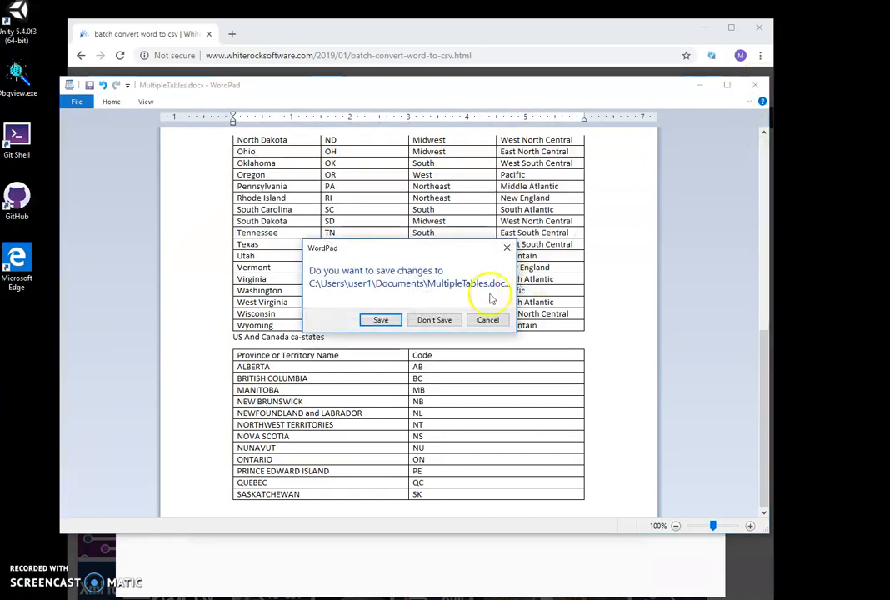
click(434, 319)
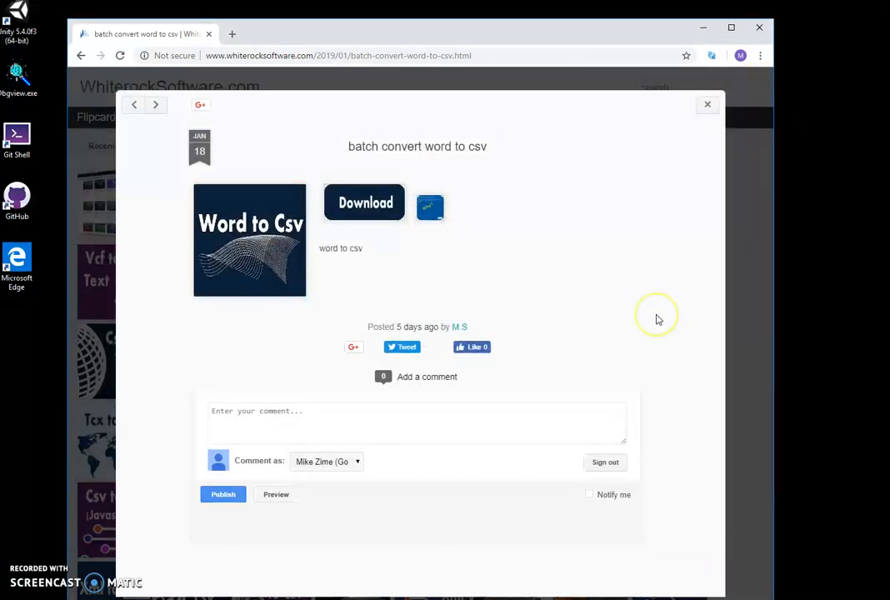
mouse_move(278, 251)
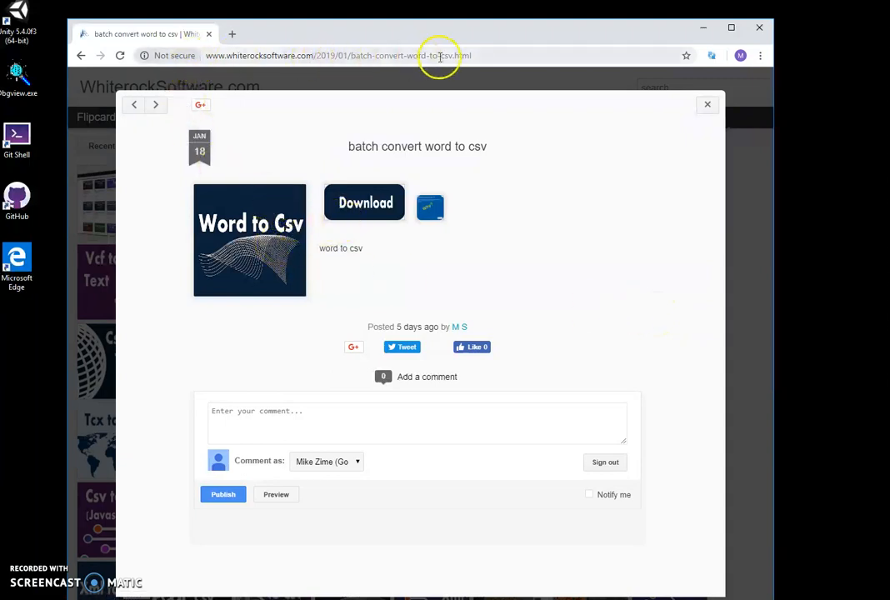
click(364, 201)
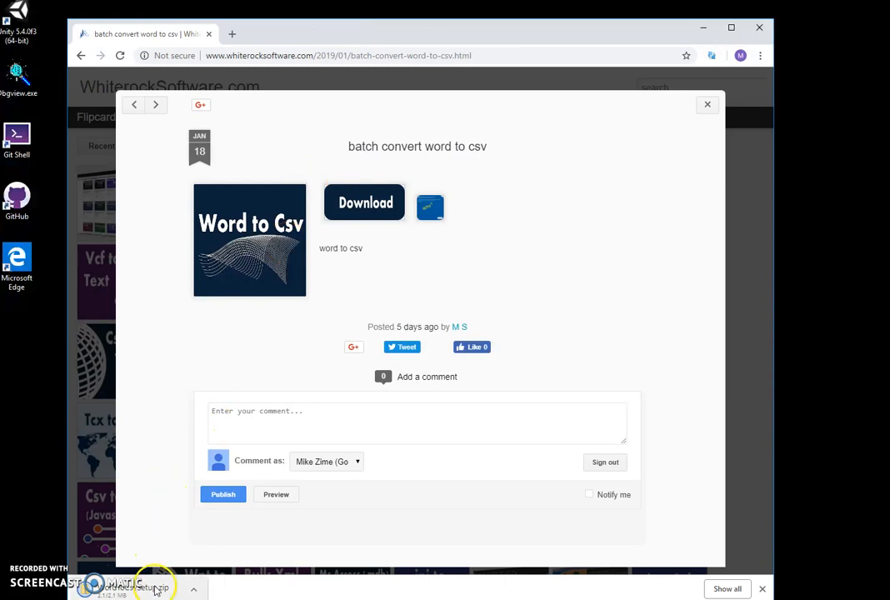
Run WordToCsvSetup.msi from the downloaded zip, allowing it anyway, and complete the setup wizard.
click(138, 588)
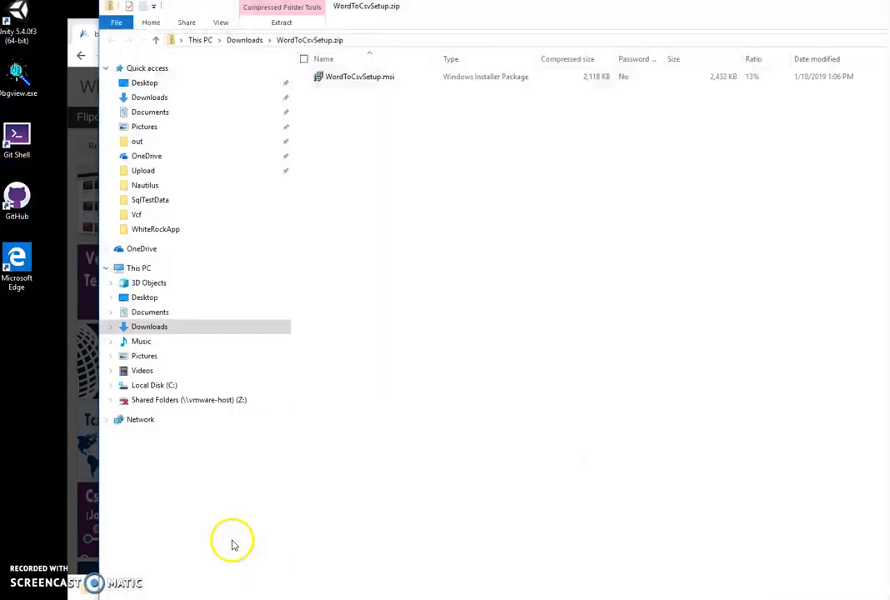
click(359, 76)
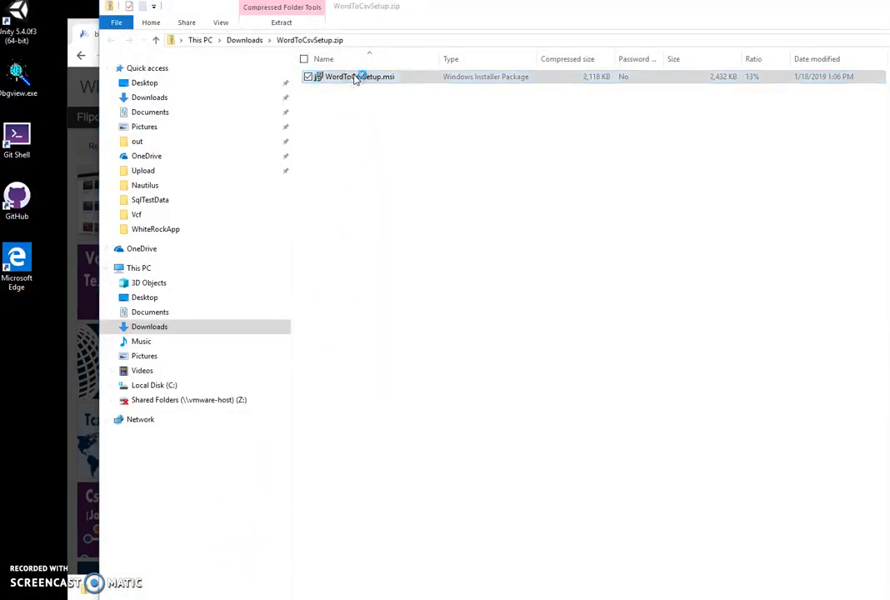
double_click(361, 76)
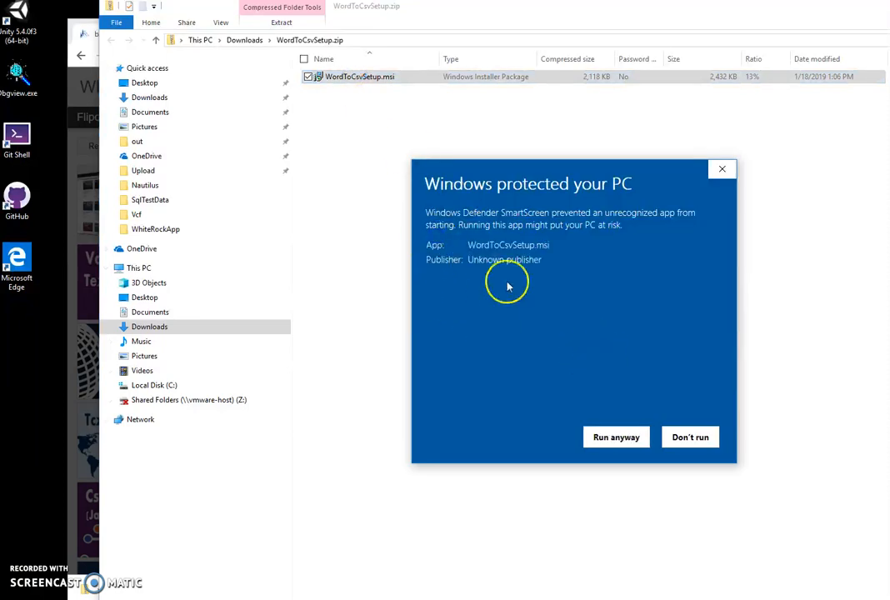
click(616, 437)
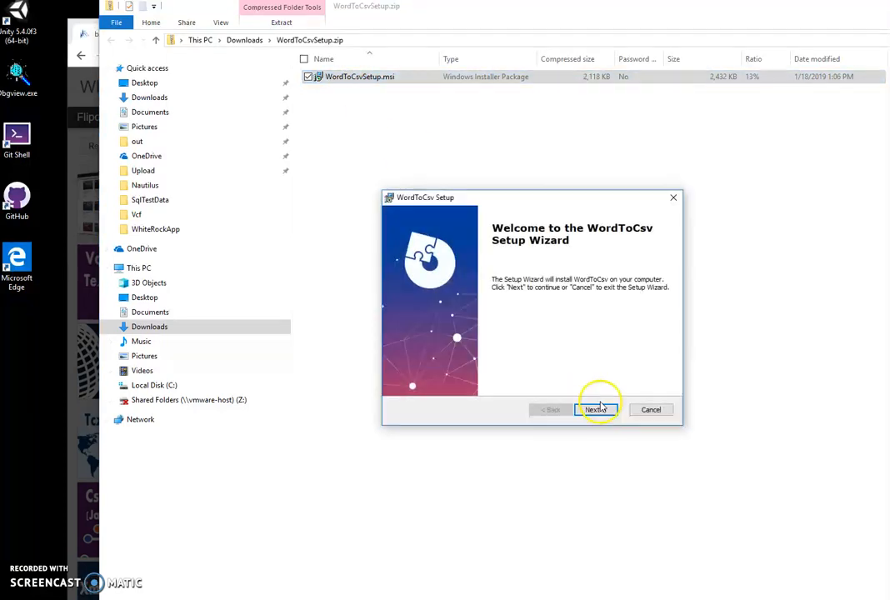
click(596, 410)
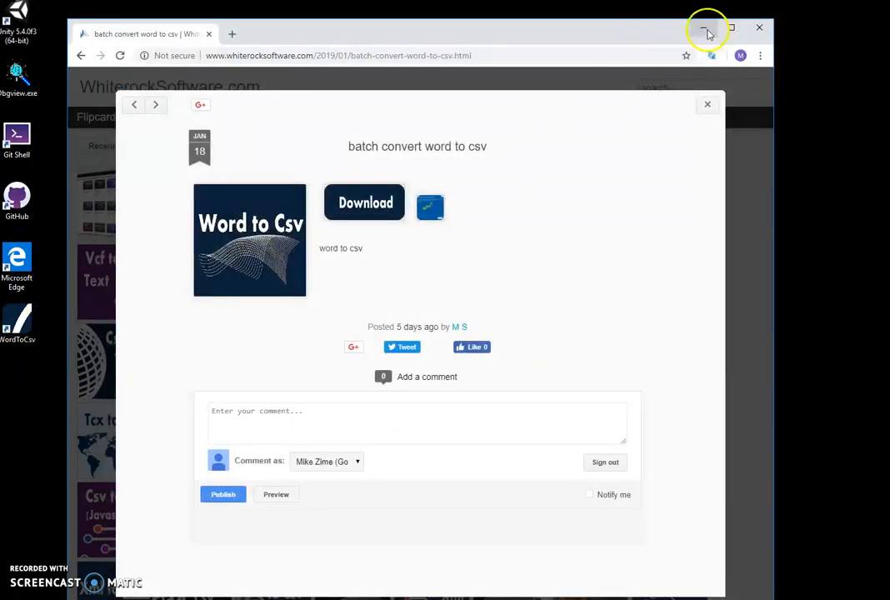
Minimize Chrome, launch Word to Csv from its desktop shortcut, and open MultipleTables.docx.
click(760, 27)
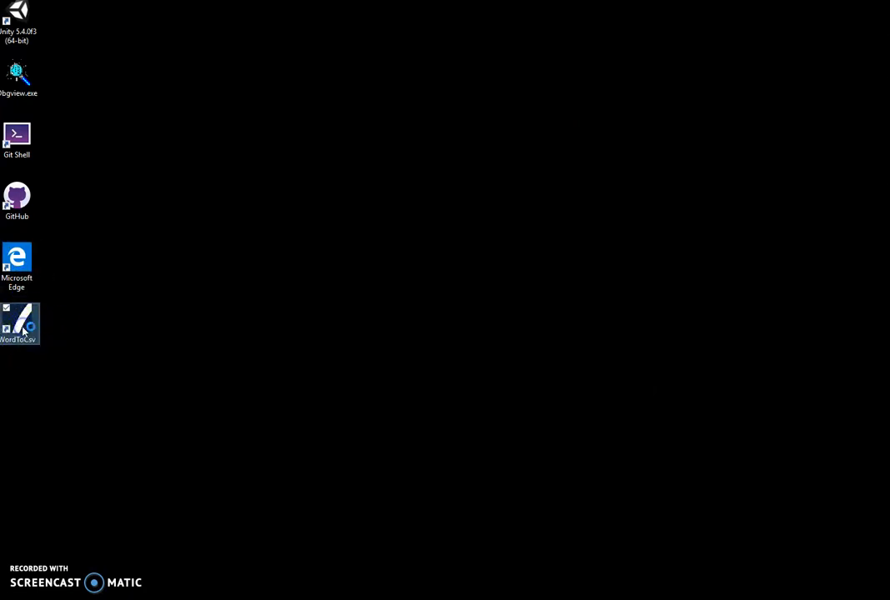
double_click(17, 324)
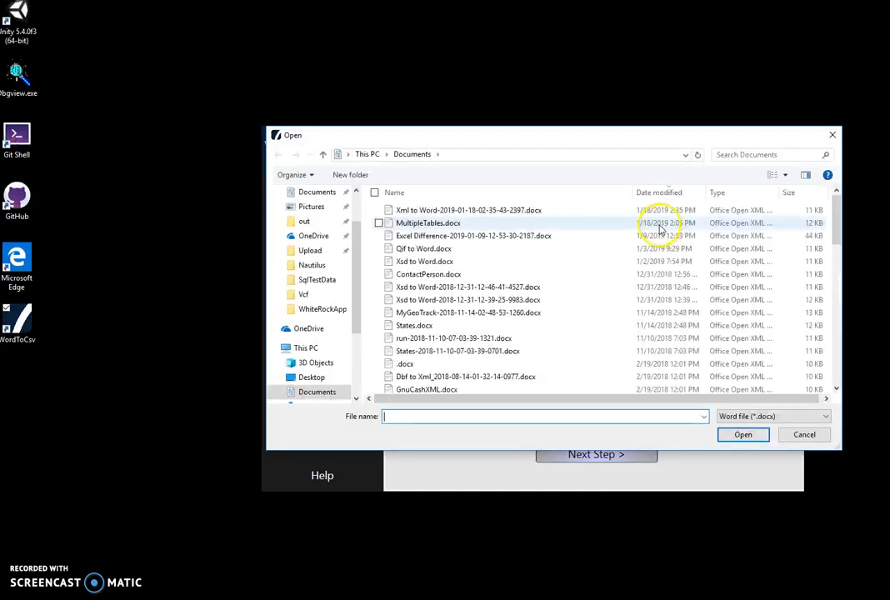
click(428, 222)
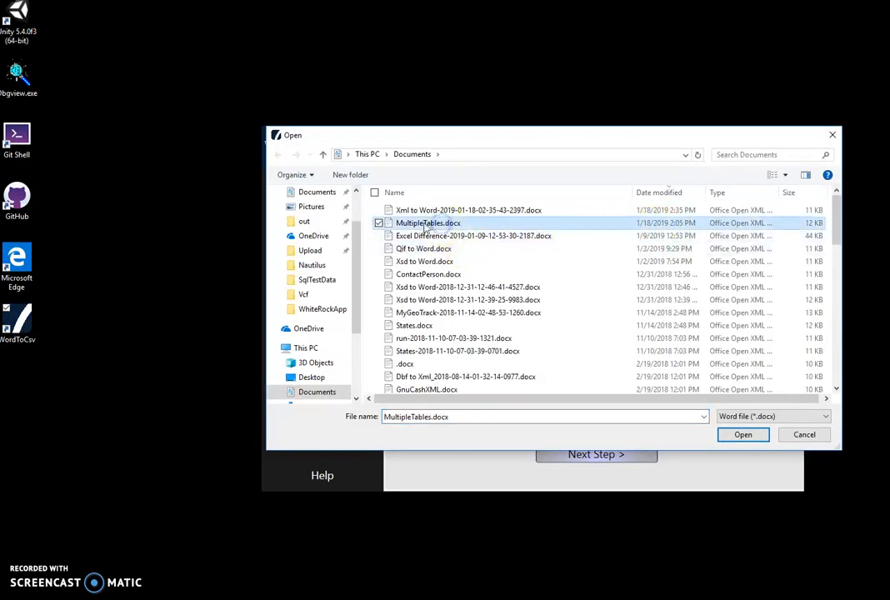
click(742, 435)
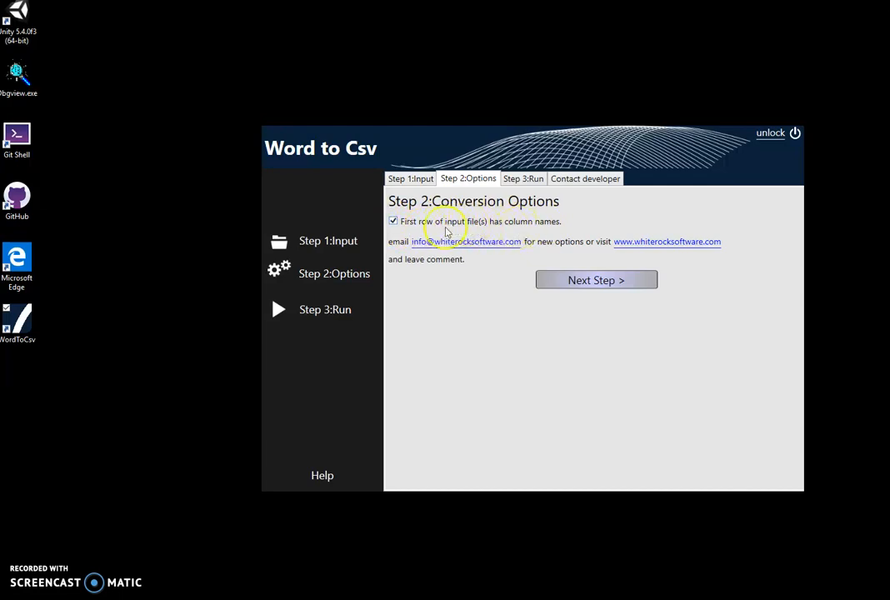
mouse_move(547, 231)
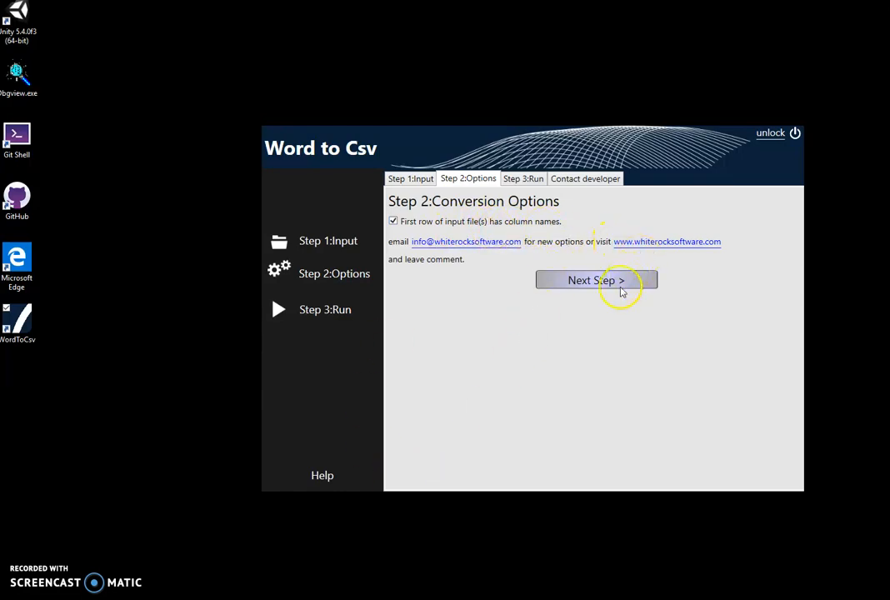
Keep 'First row of input file(s) has column names' checked and advance to the run step.
click(596, 280)
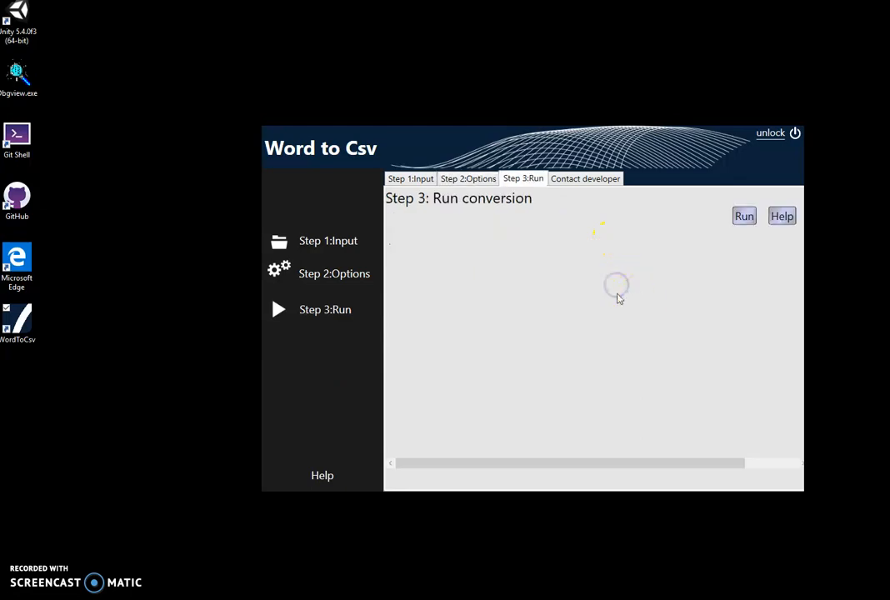
Run the conversion and choose My Documents as the output folder.
click(743, 216)
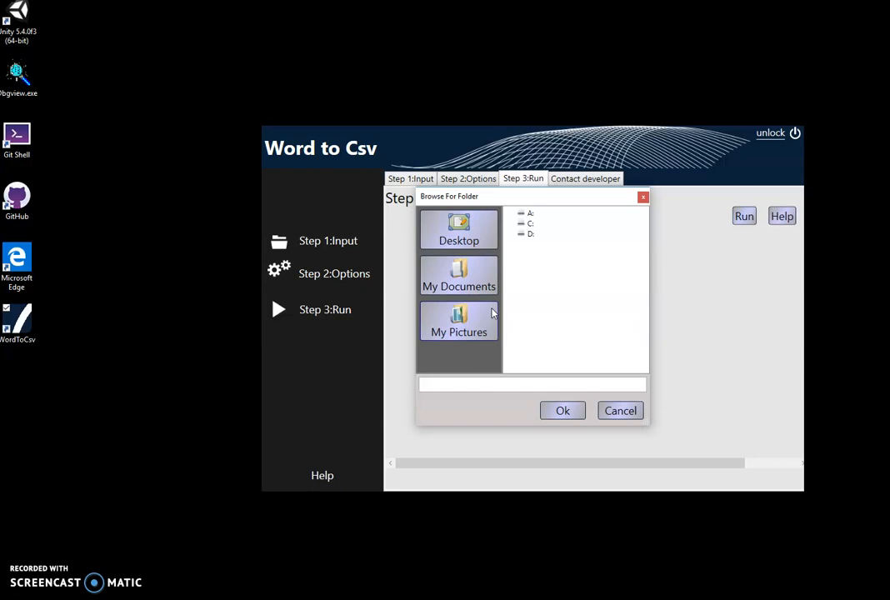
click(458, 280)
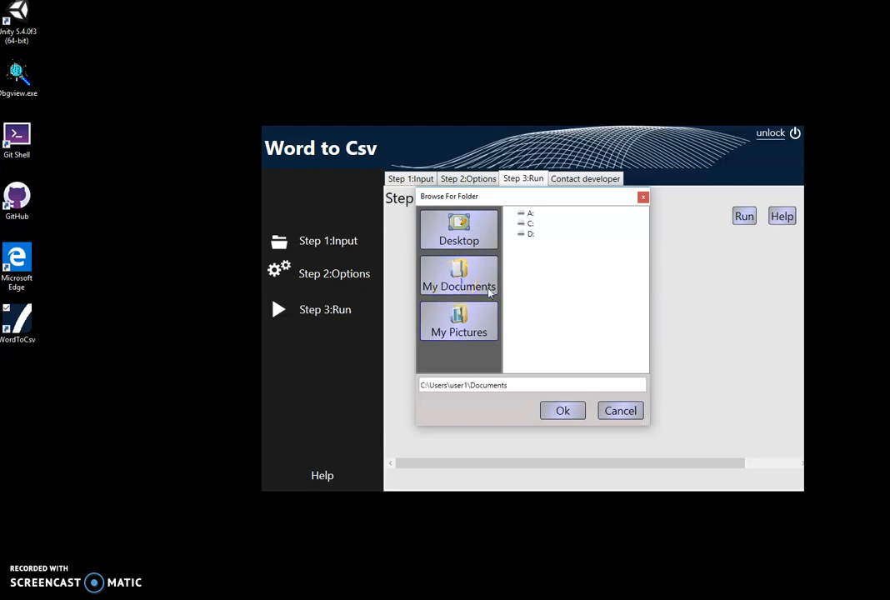
click(563, 411)
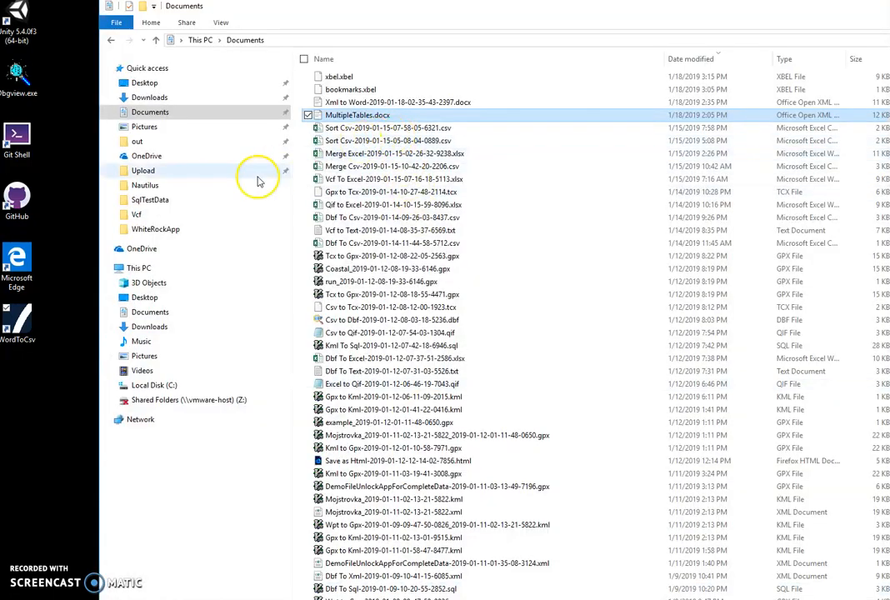
Sort Documents newest first by Date modified and open the second MultipleTables CSV.
click(691, 58)
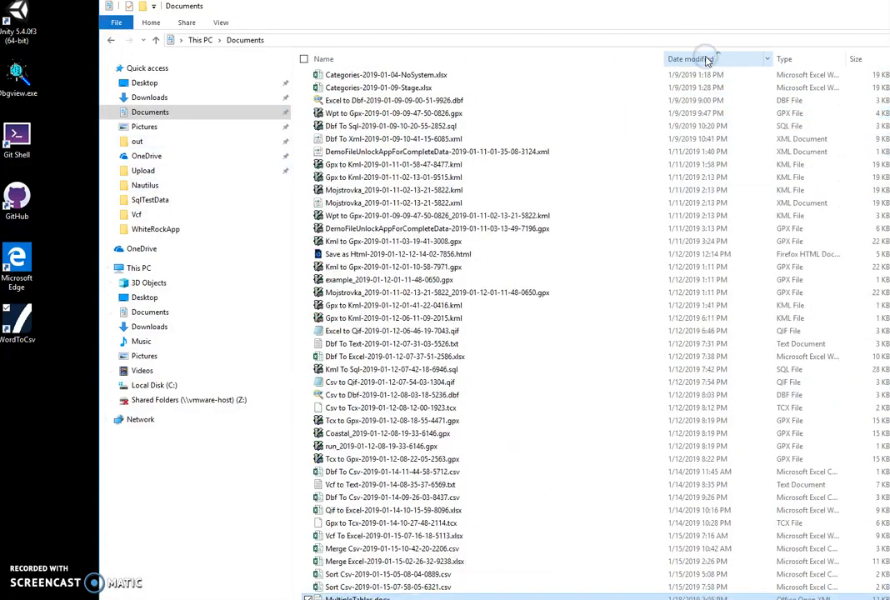
click(692, 59)
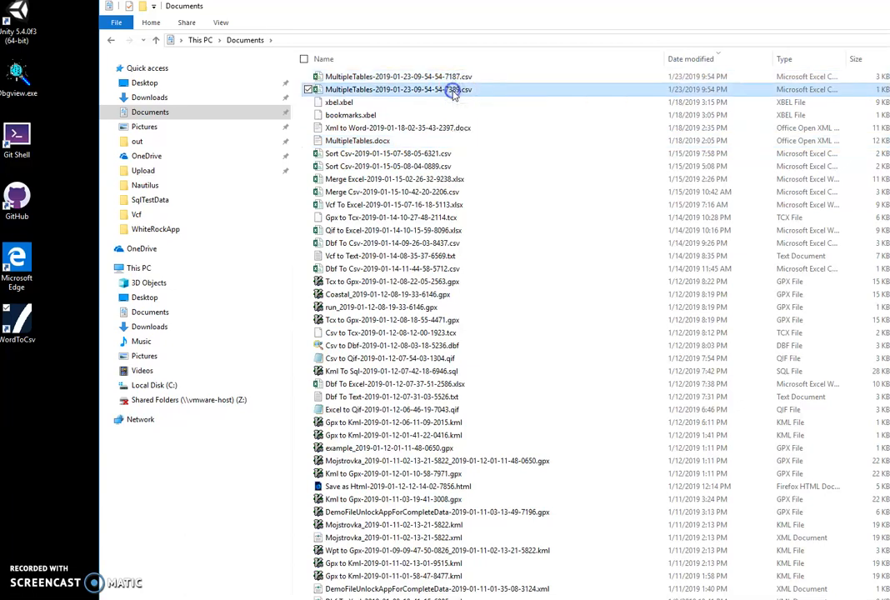
double_click(393, 89)
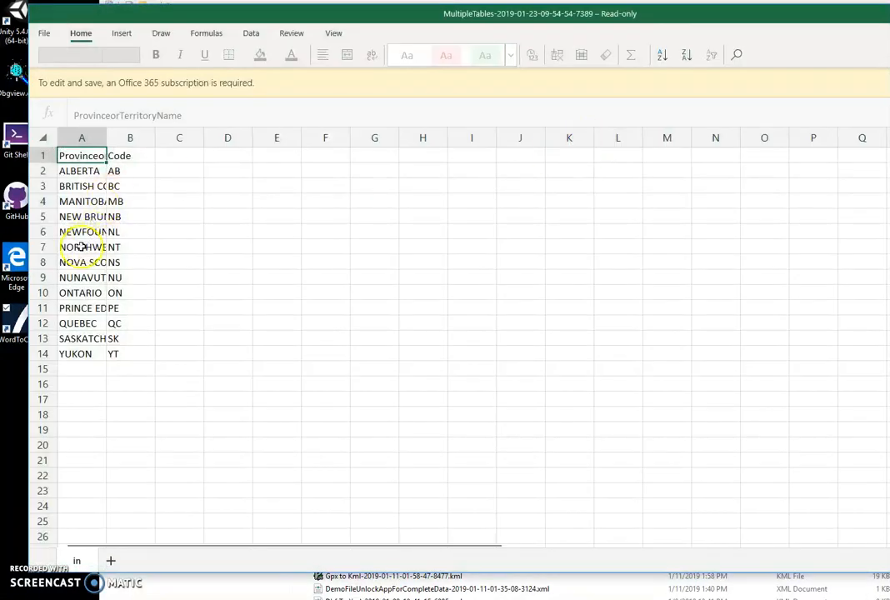
Open the US states CSV in Excel and scroll down through the rows to Wyoming.
click(81, 186)
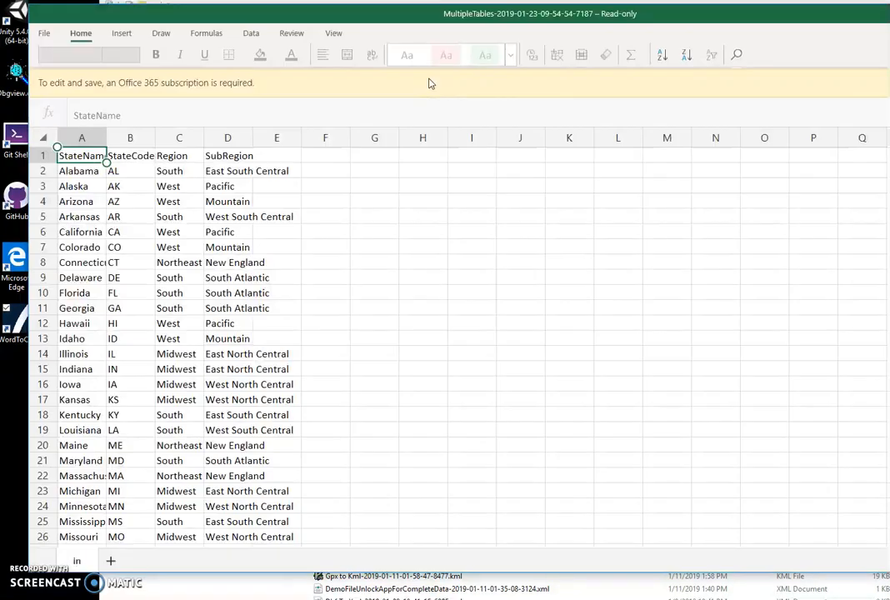
scroll(down, 3)
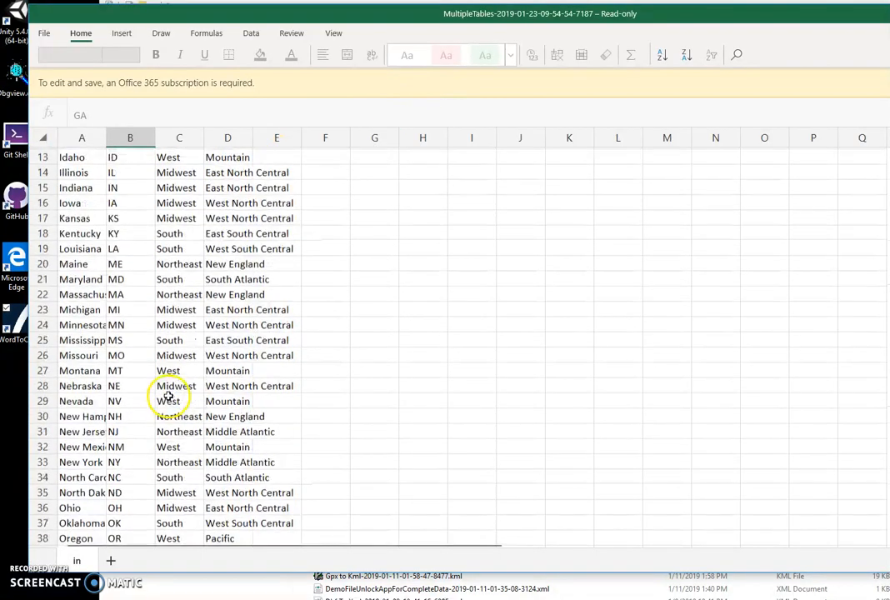
scroll(down, 3)
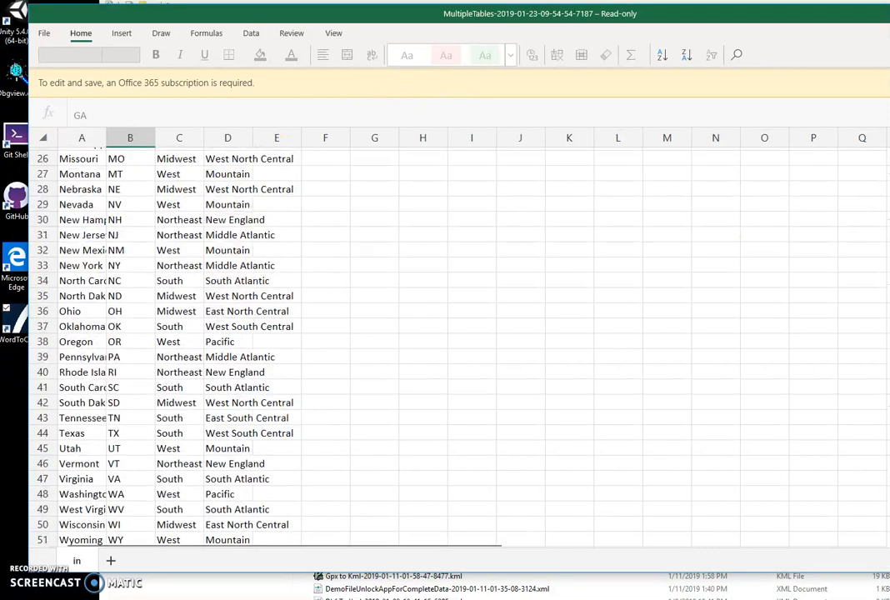